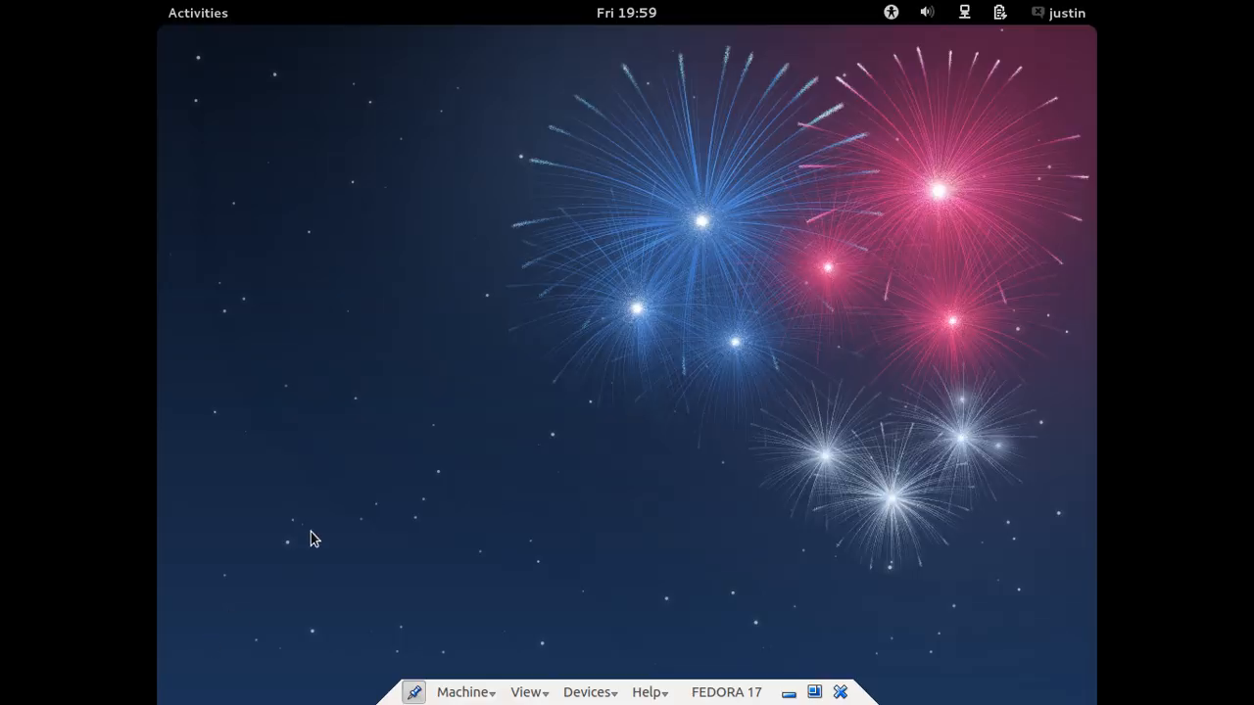
{"action": "mouse_move", "coordinate": [617, 341]}
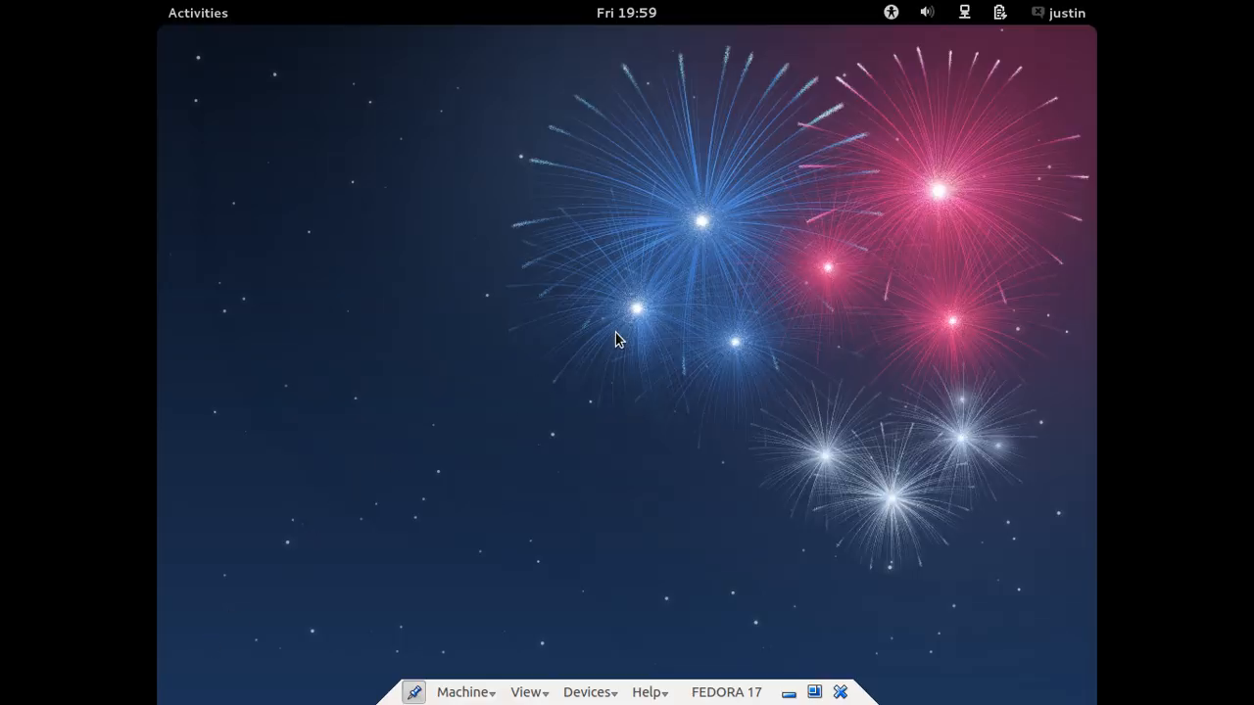
{"action": "mouse_move", "coordinate": [643, 194]}
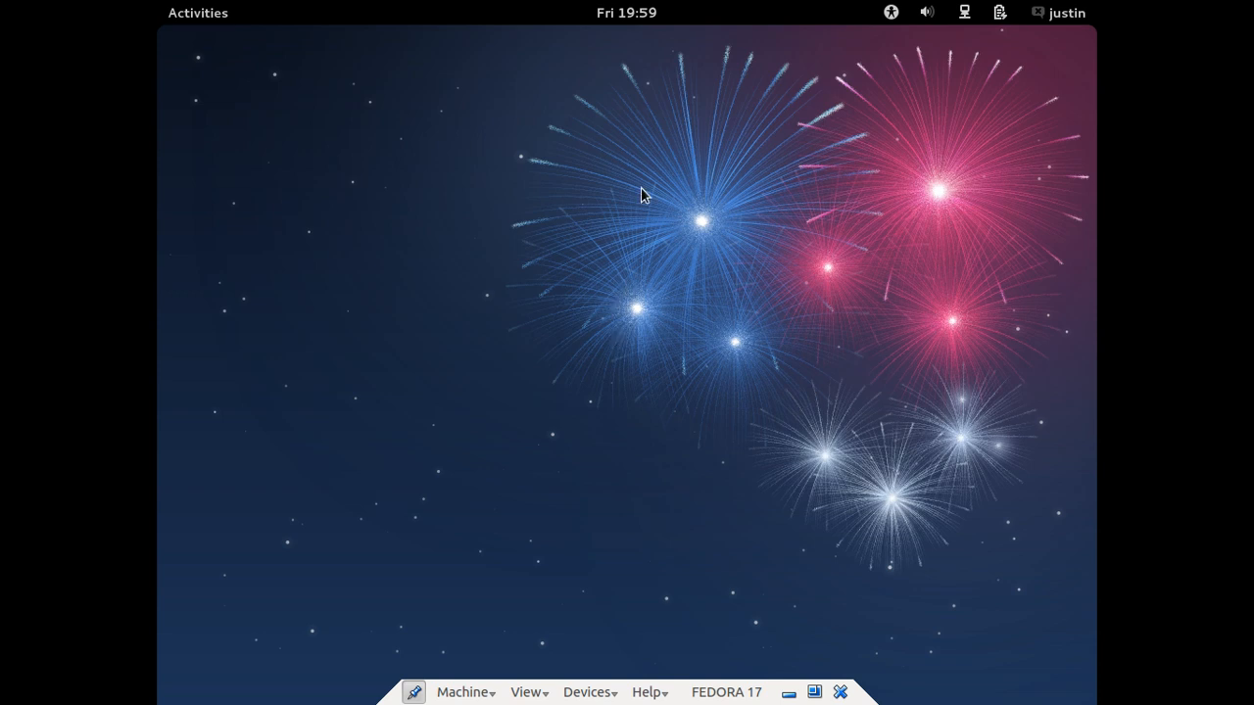
{"action": "mouse_move", "coordinate": [662, 149]}
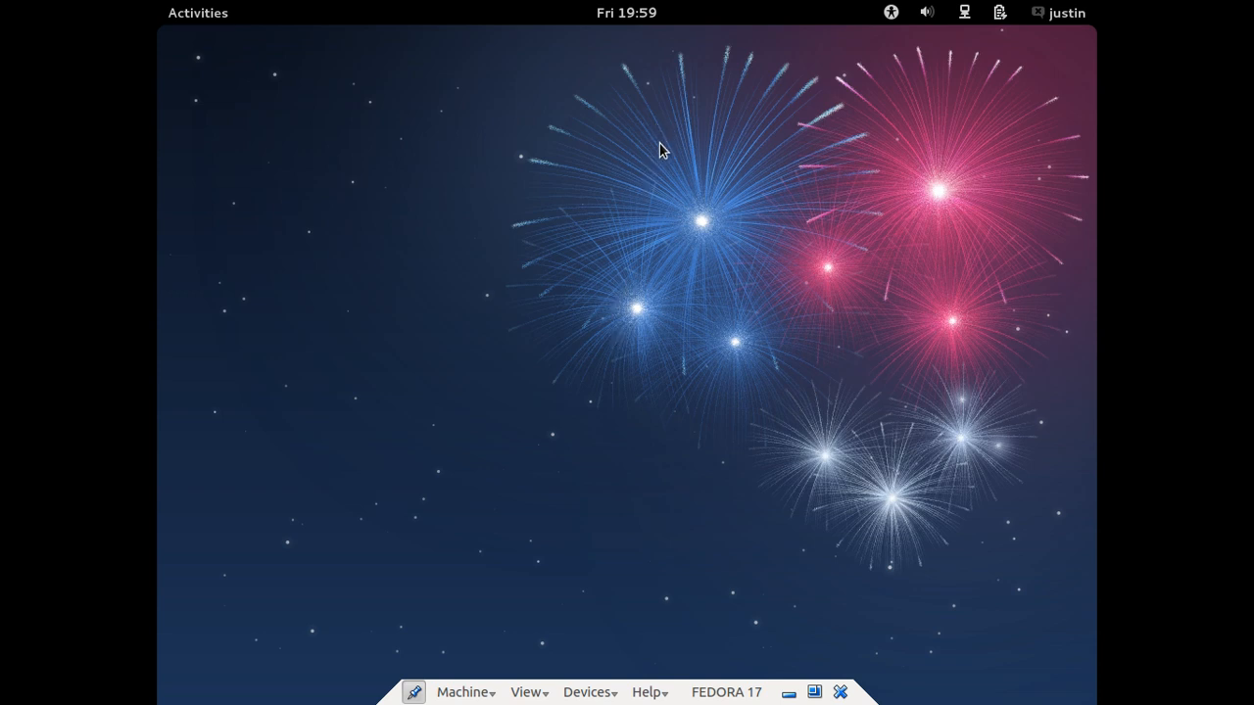
{"action": "mouse_move", "coordinate": [638, 184]}
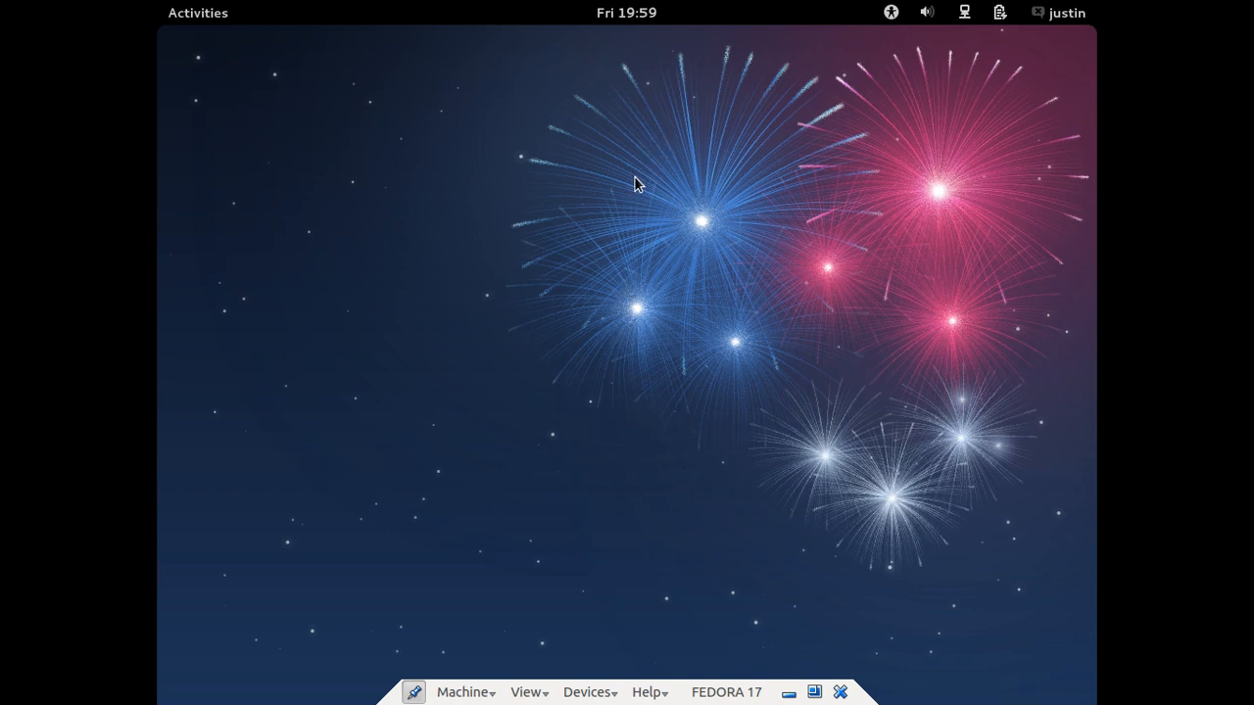
{"action": "mouse_move", "coordinate": [682, 204]}
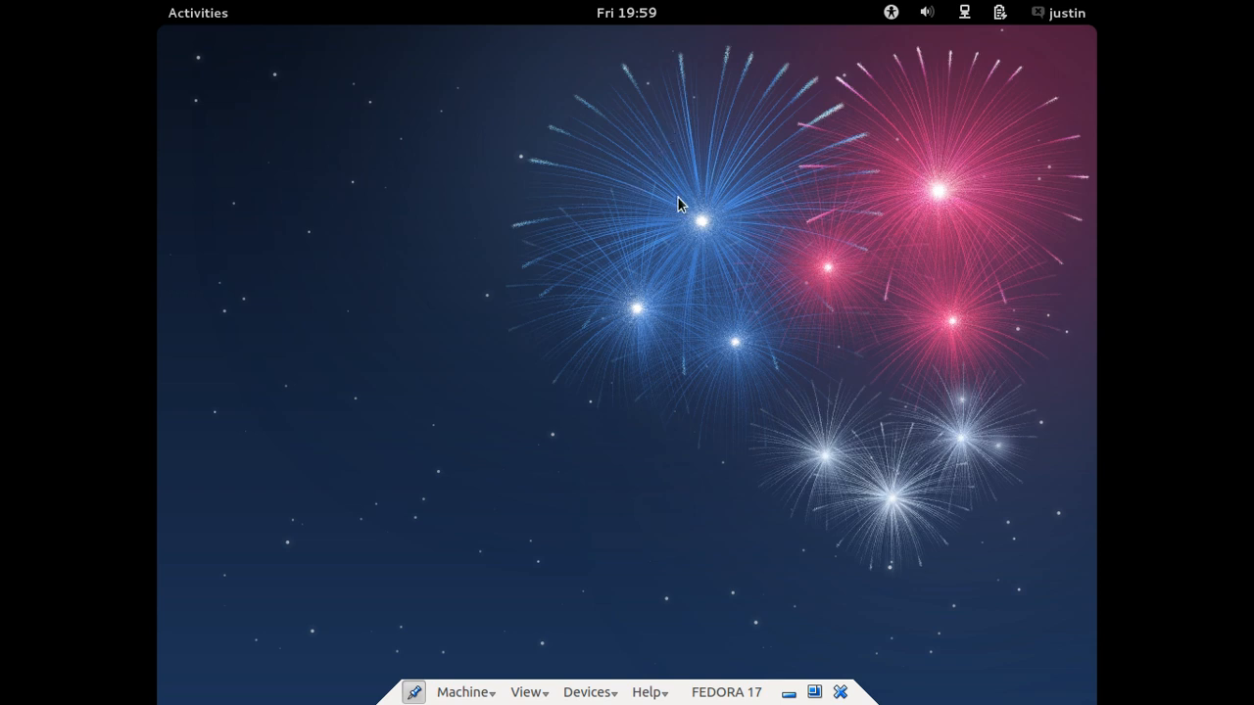
{"action": "mouse_move", "coordinate": [233, 59]}
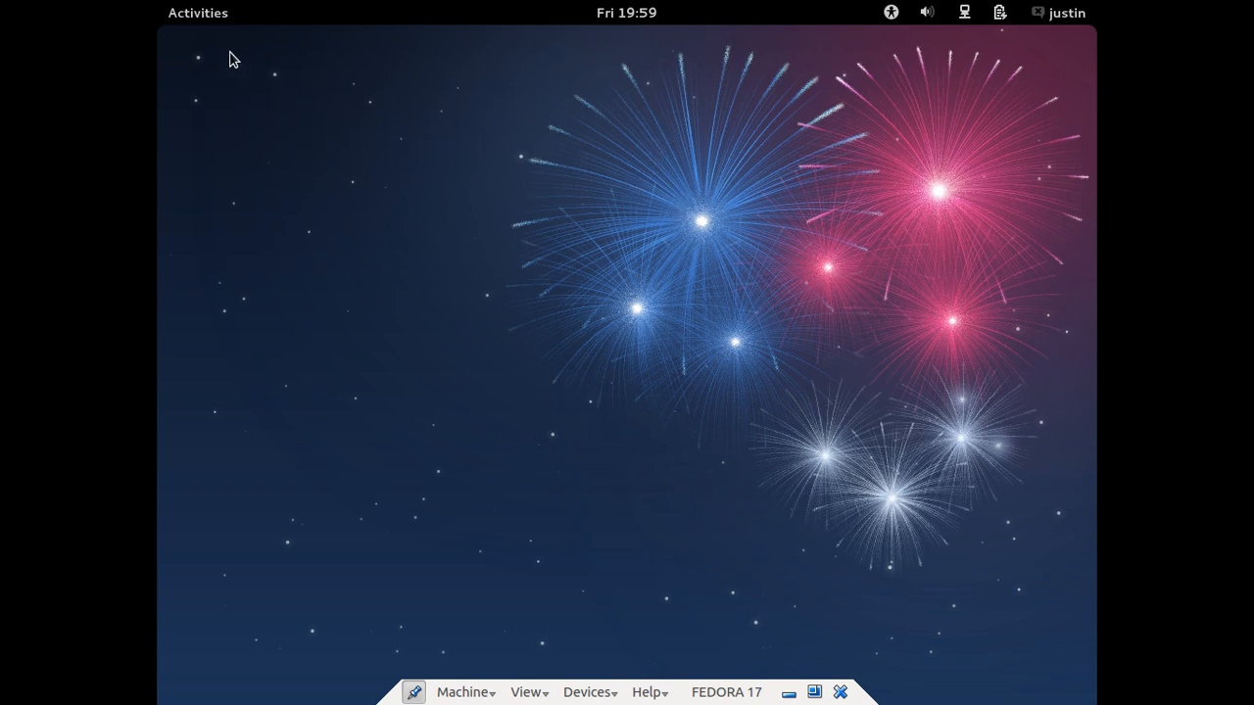
Launch a Terminal window from the Activities overview.
{"action": "left_click", "coordinate": [196, 12]}
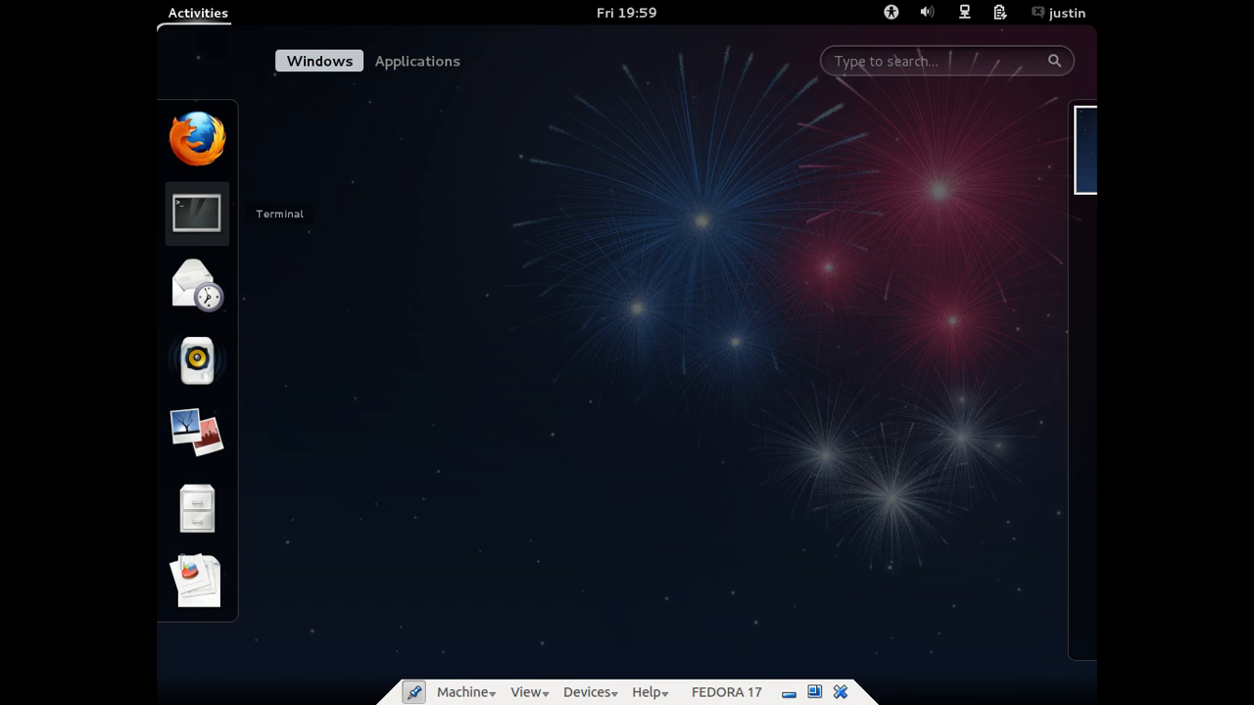
{"action": "left_click", "coordinate": [195, 214]}
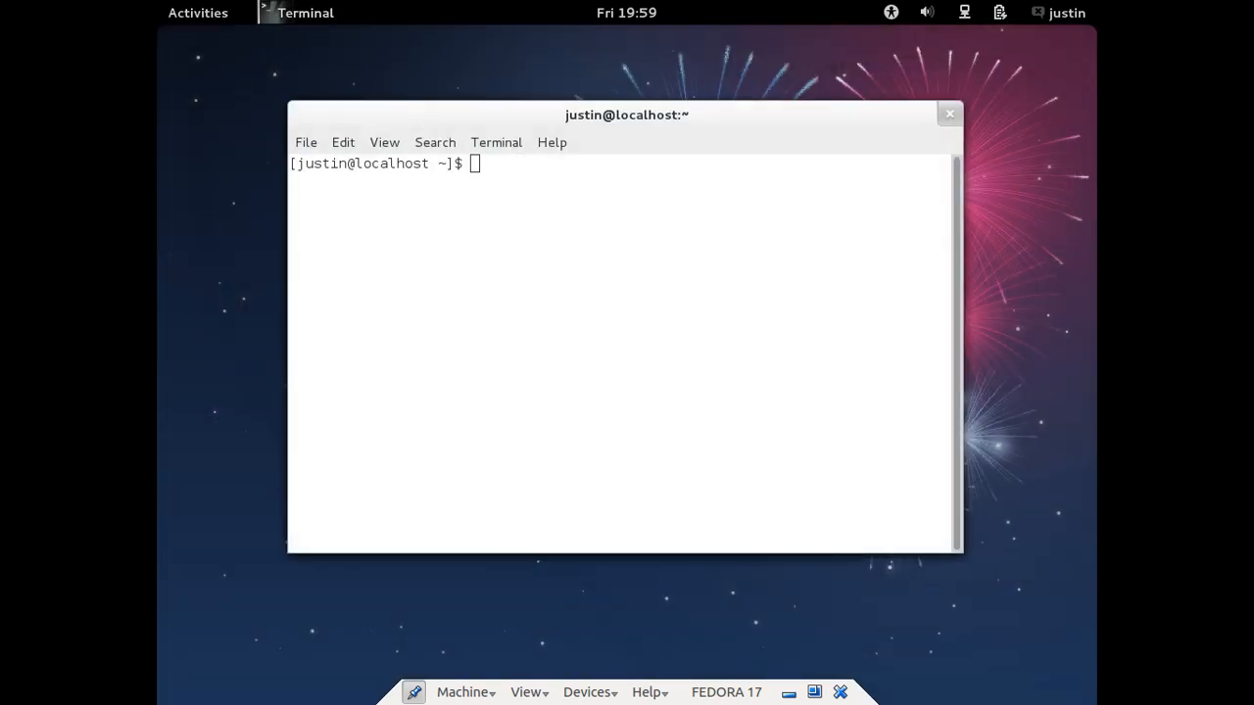
{"action": "type", "text": "sudo"}
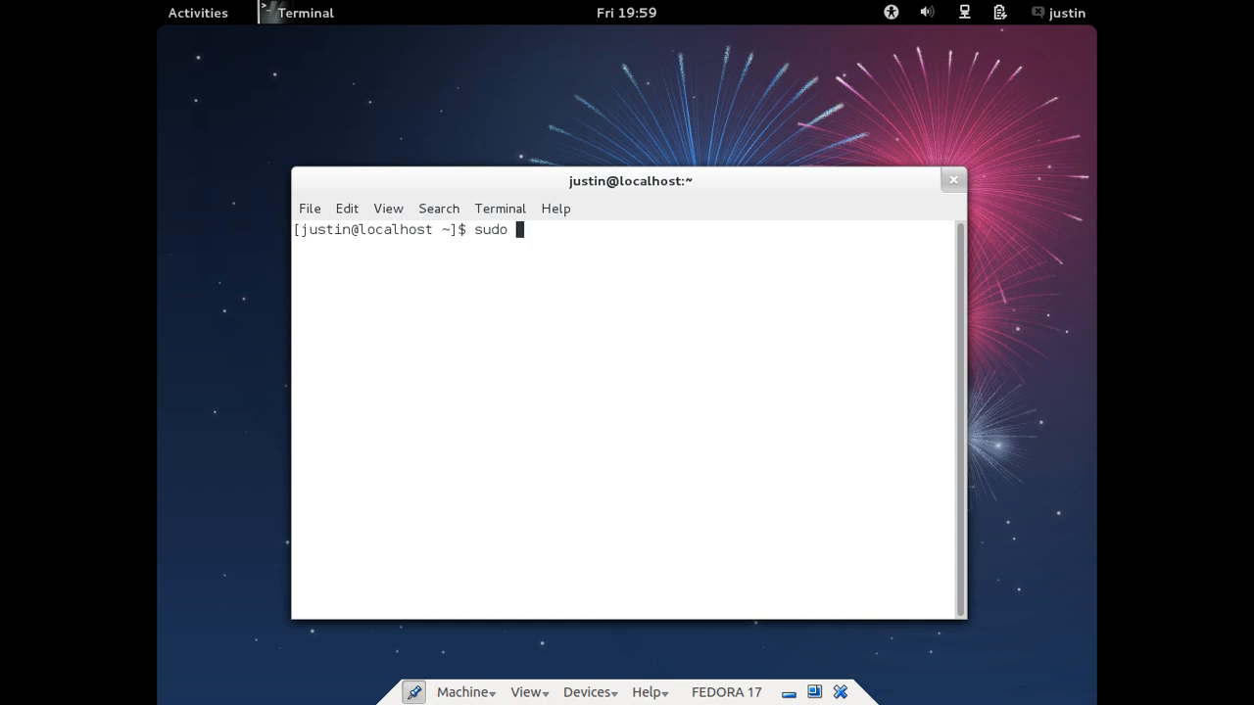
{"action": "type", "text": "y"}
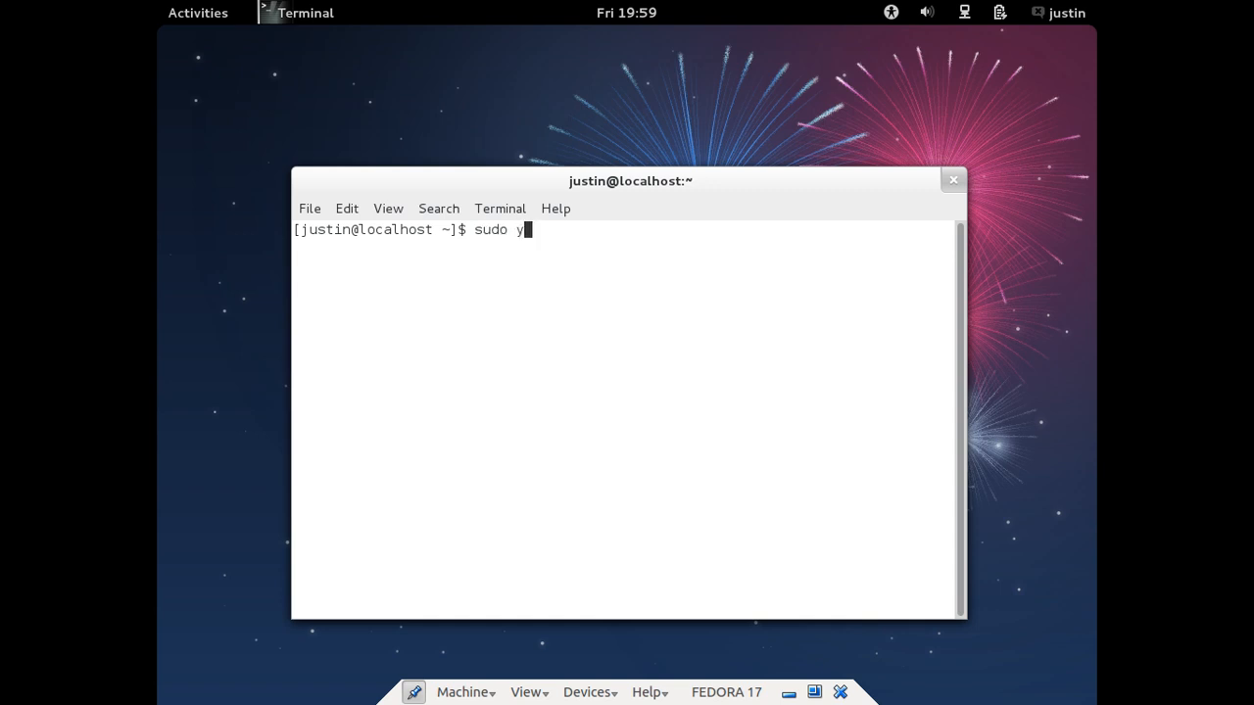
{"action": "type", "text": "um install"}
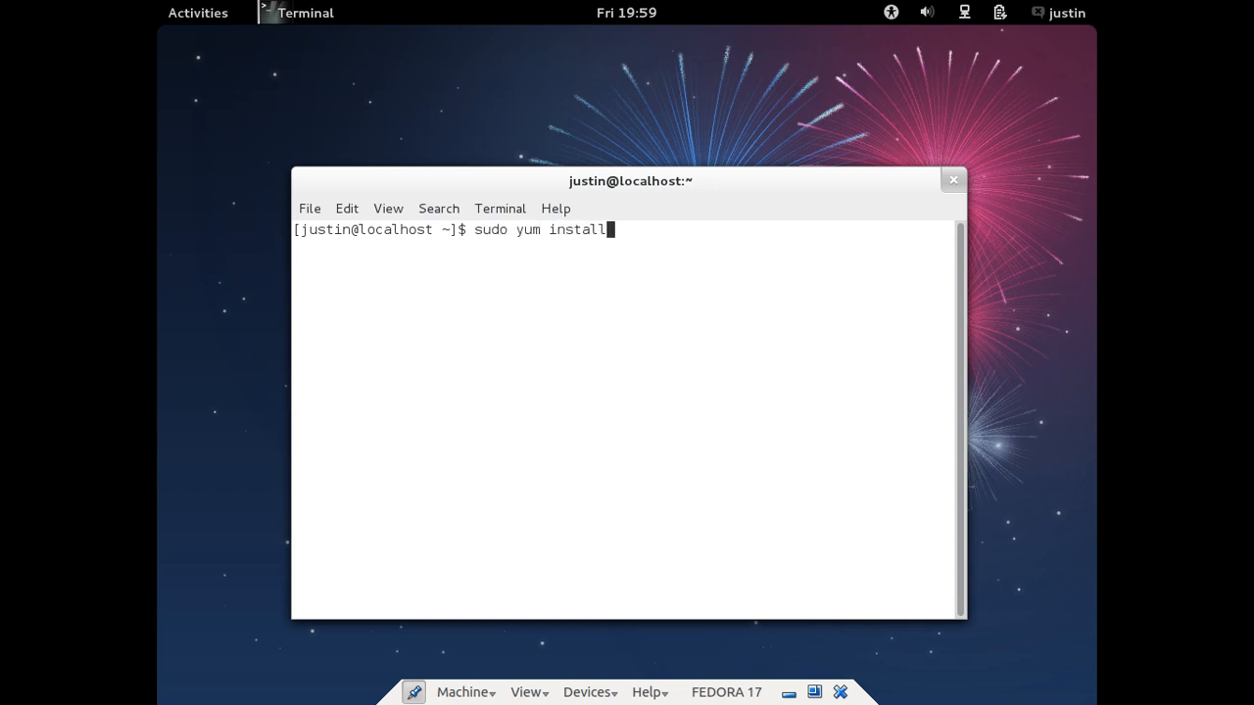
{"action": "type", "text": "@"}
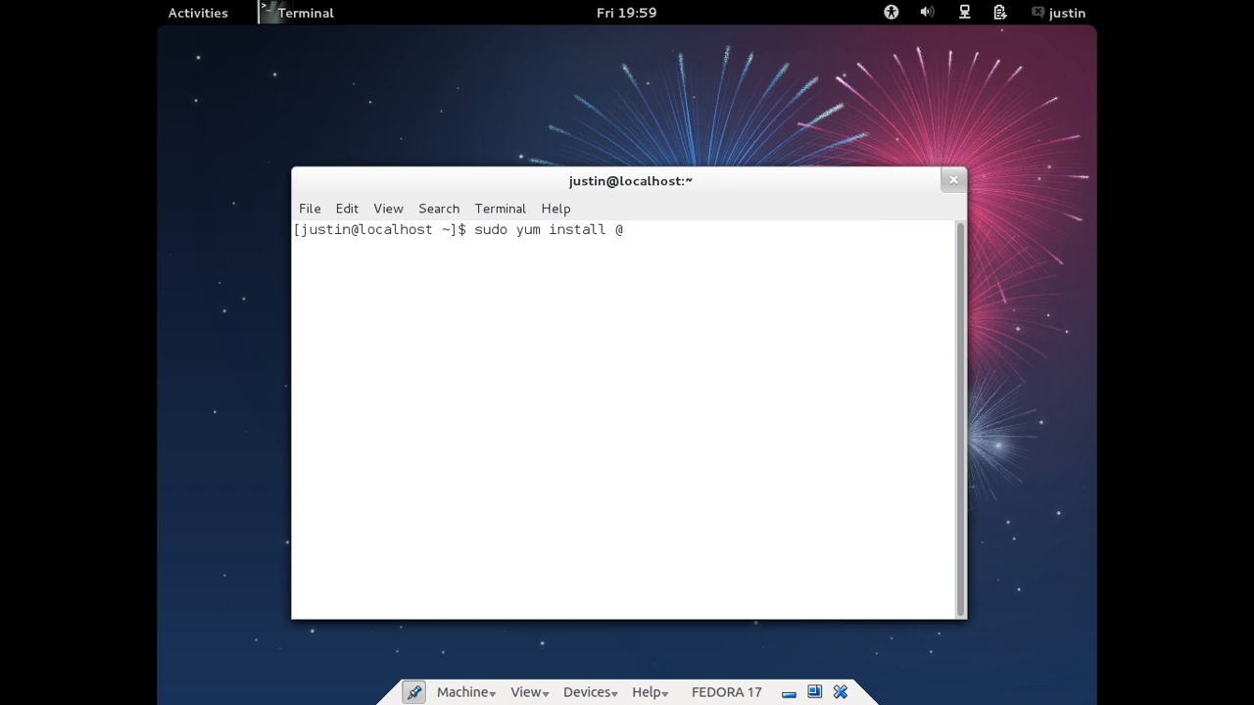
{"action": "type", "text": "xfc"}
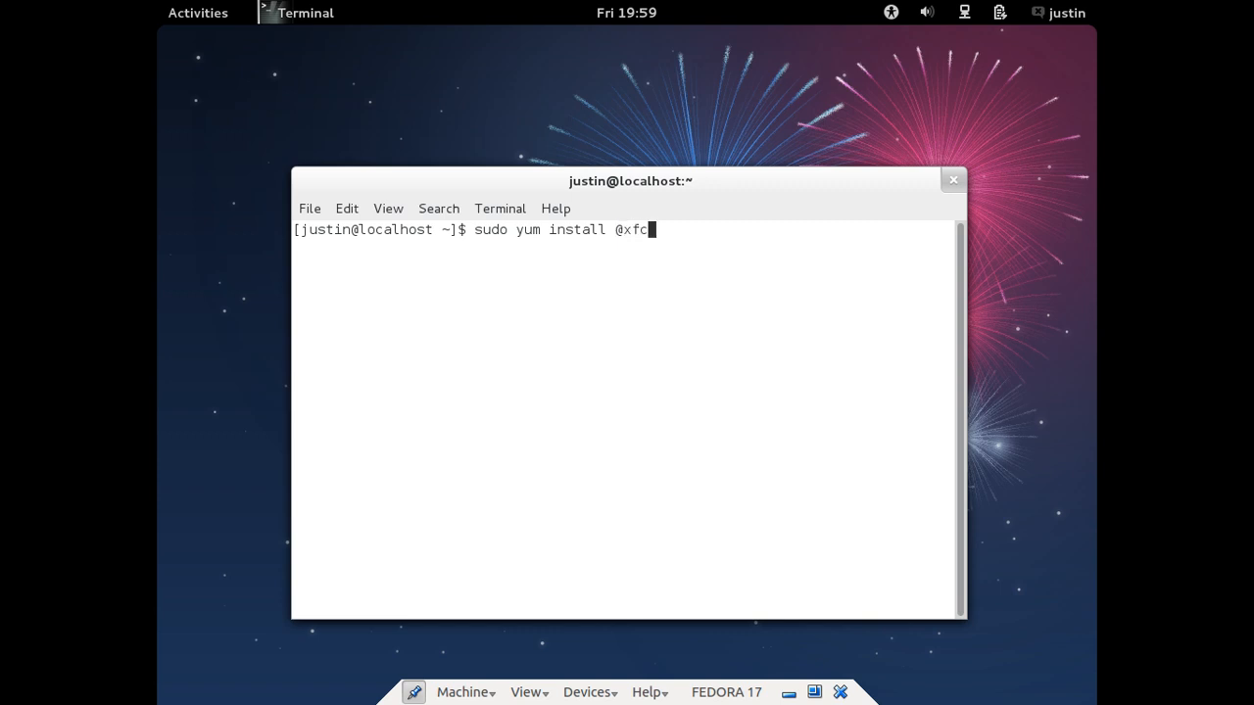
{"action": "type", "text": "e-desktop"}
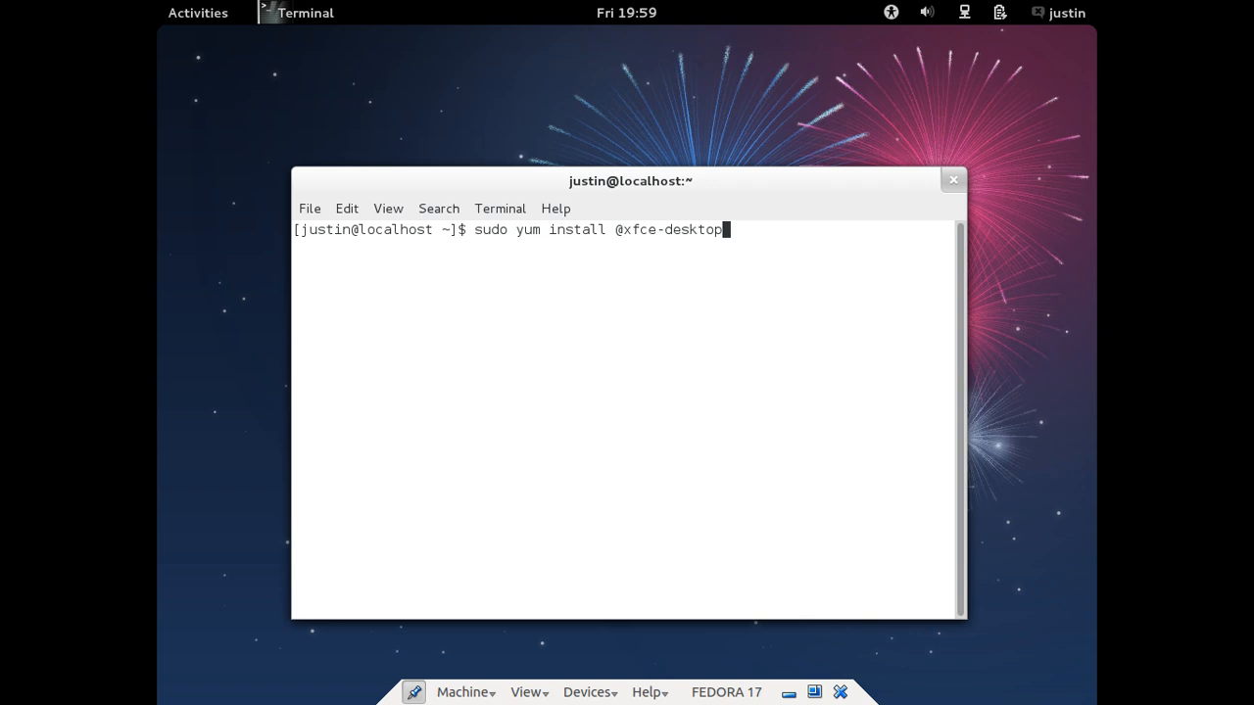
{"action": "key", "text": "Return"}
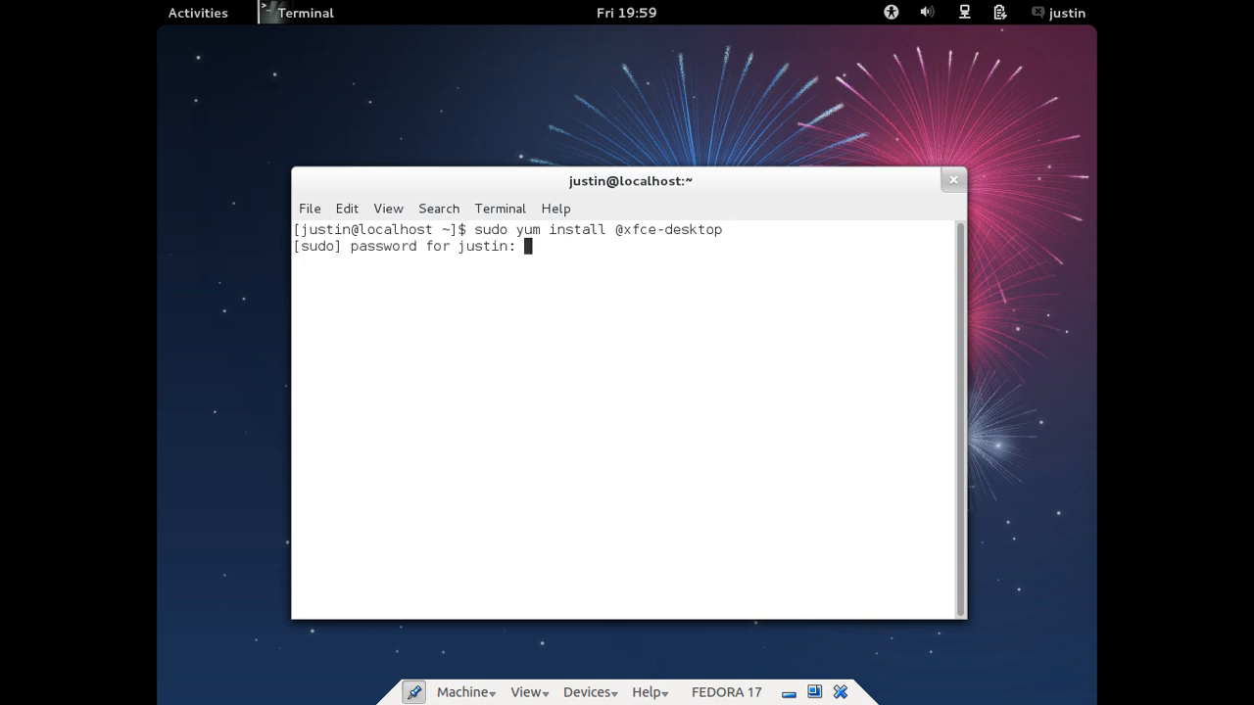
{"action": "key", "text": "Return"}
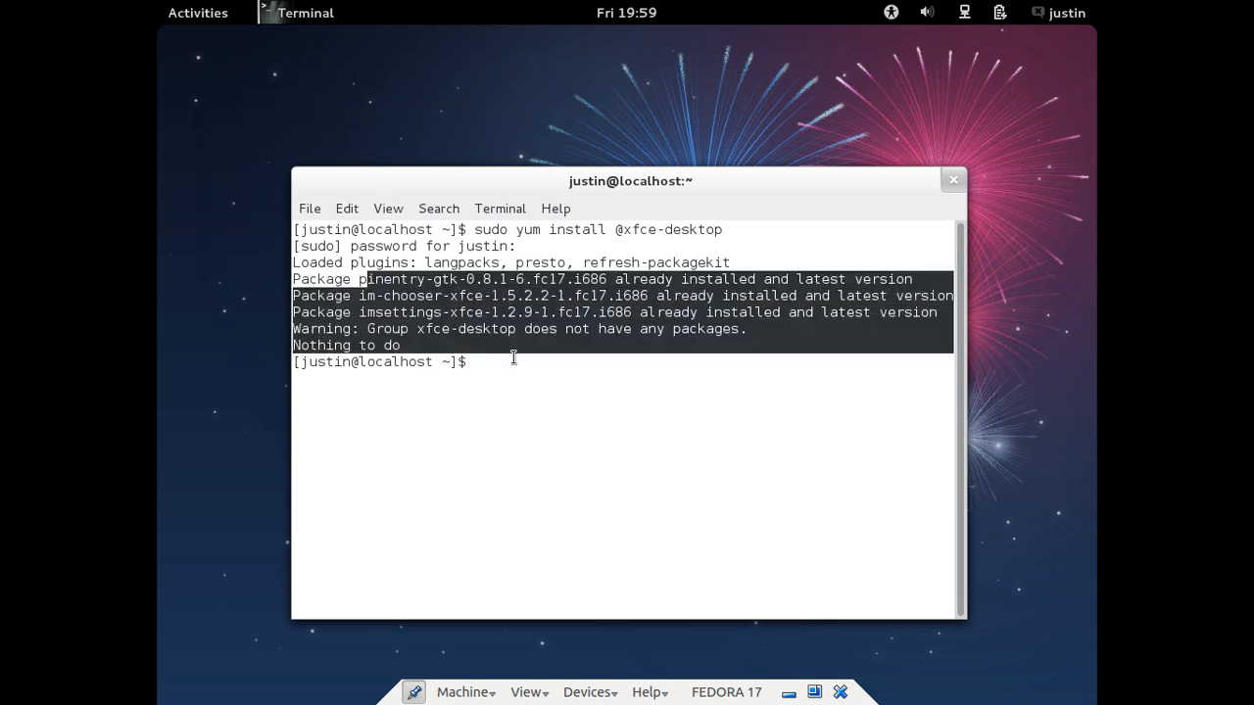
Clear the text selection once yum reports 'Nothing to do'.
{"action": "left_click", "coordinate": [474, 361]}
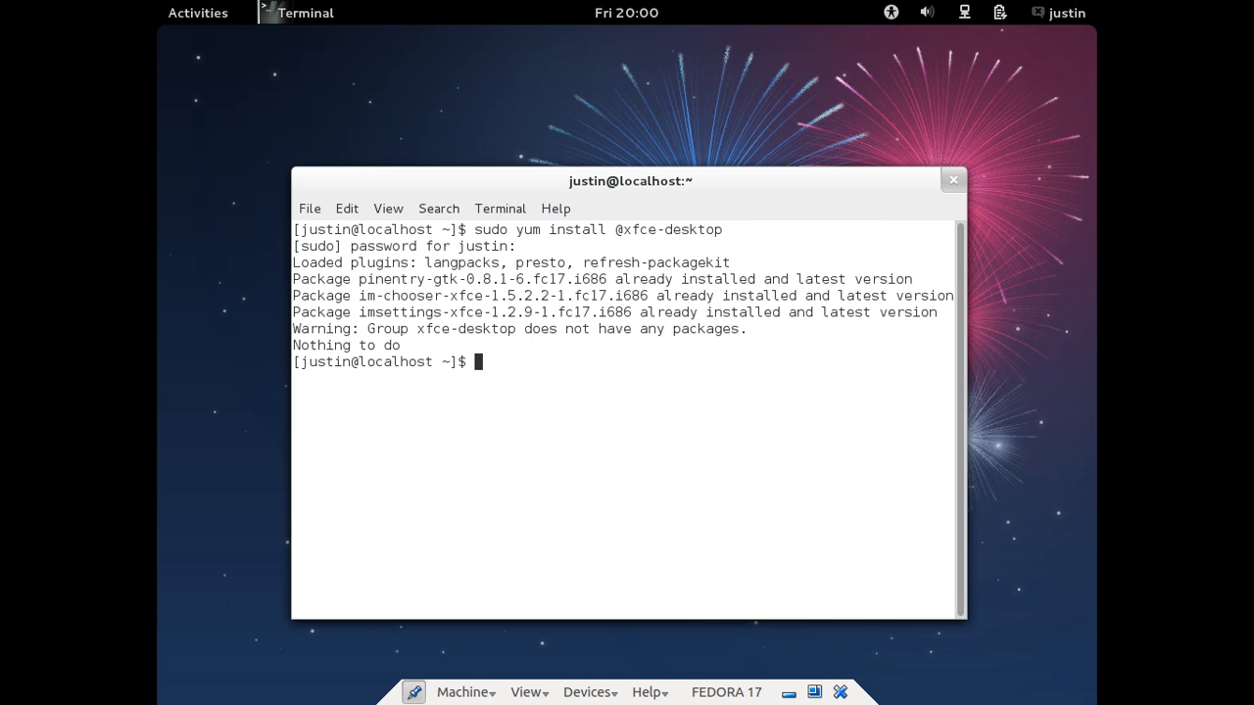
{"action": "mouse_move", "coordinate": [466, 161]}
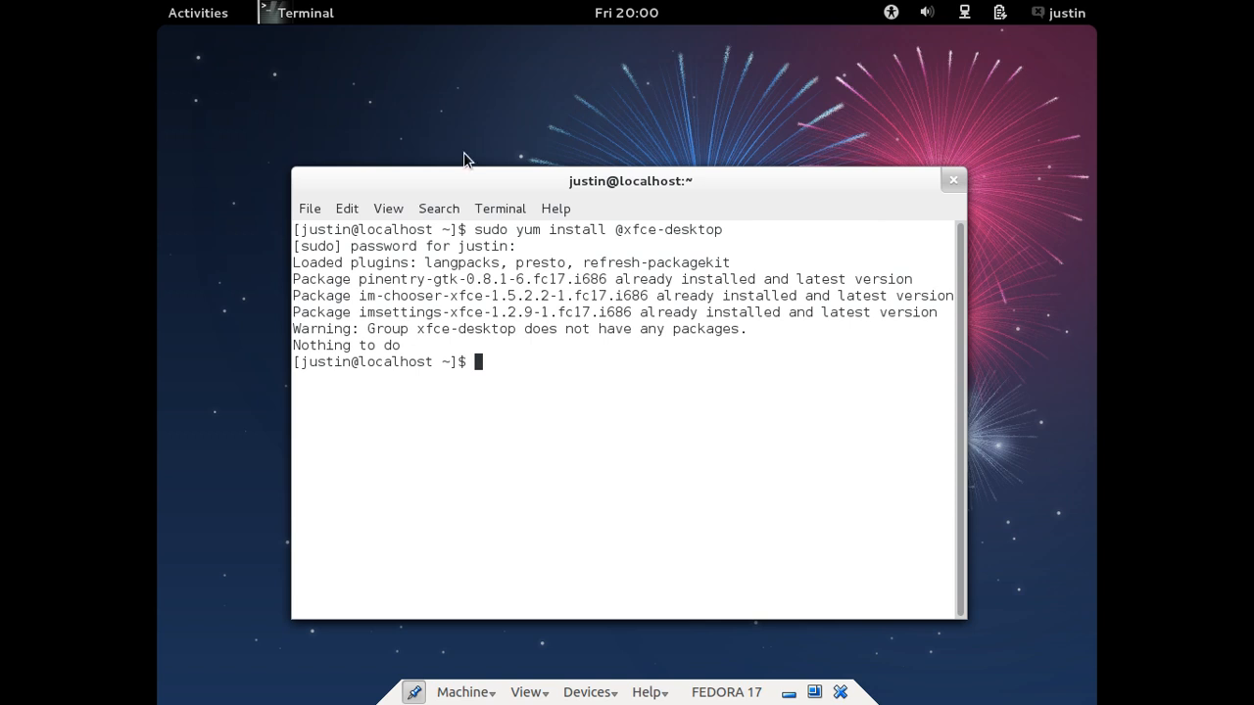
{"action": "mouse_move", "coordinate": [737, 337]}
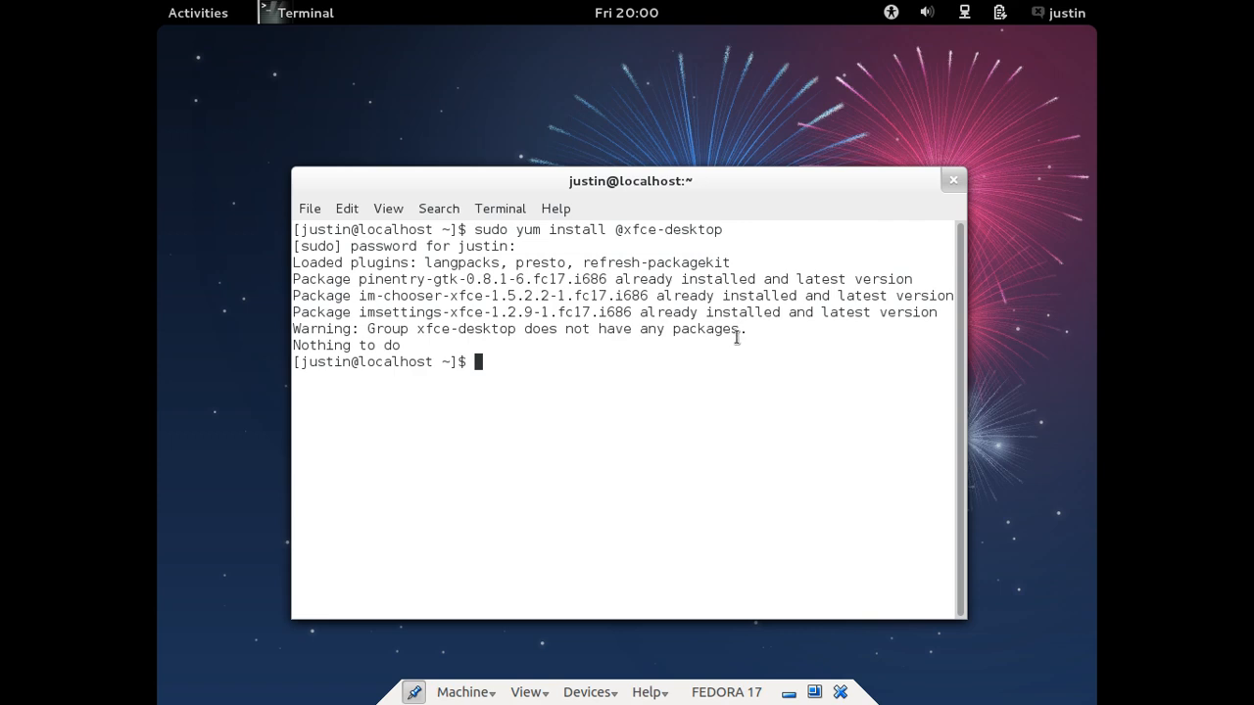